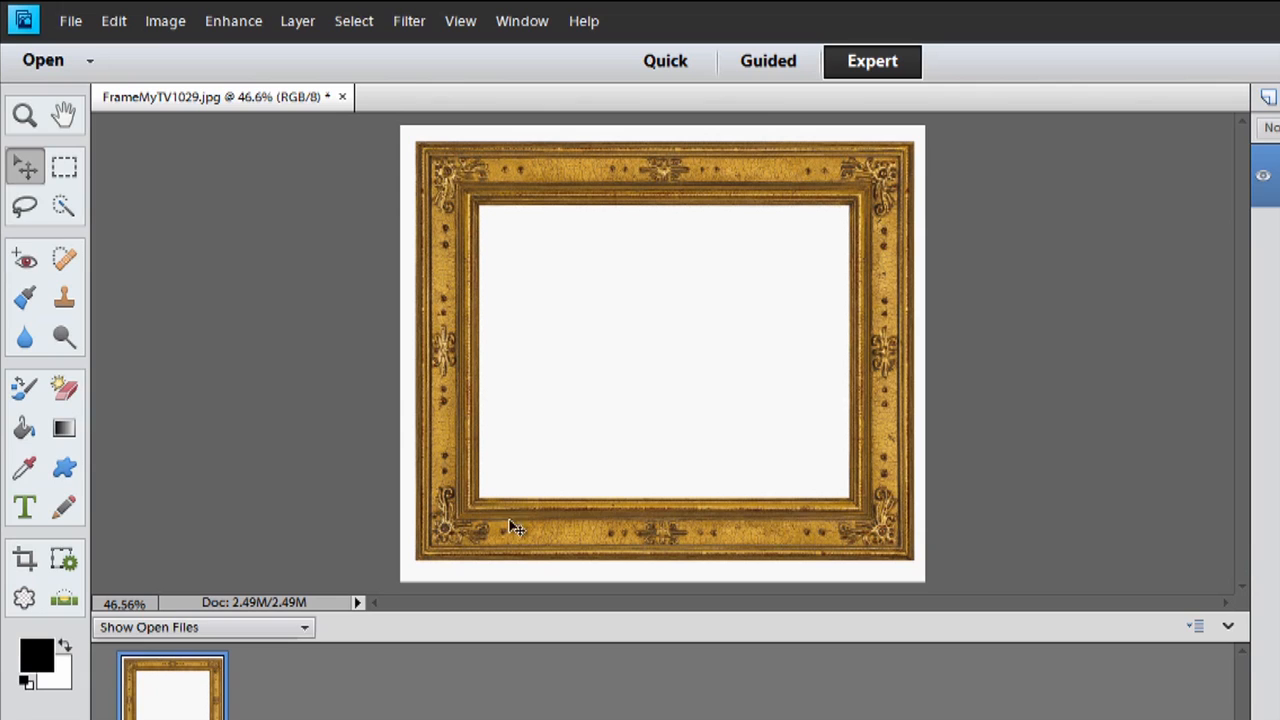
mouse_move(762, 122)
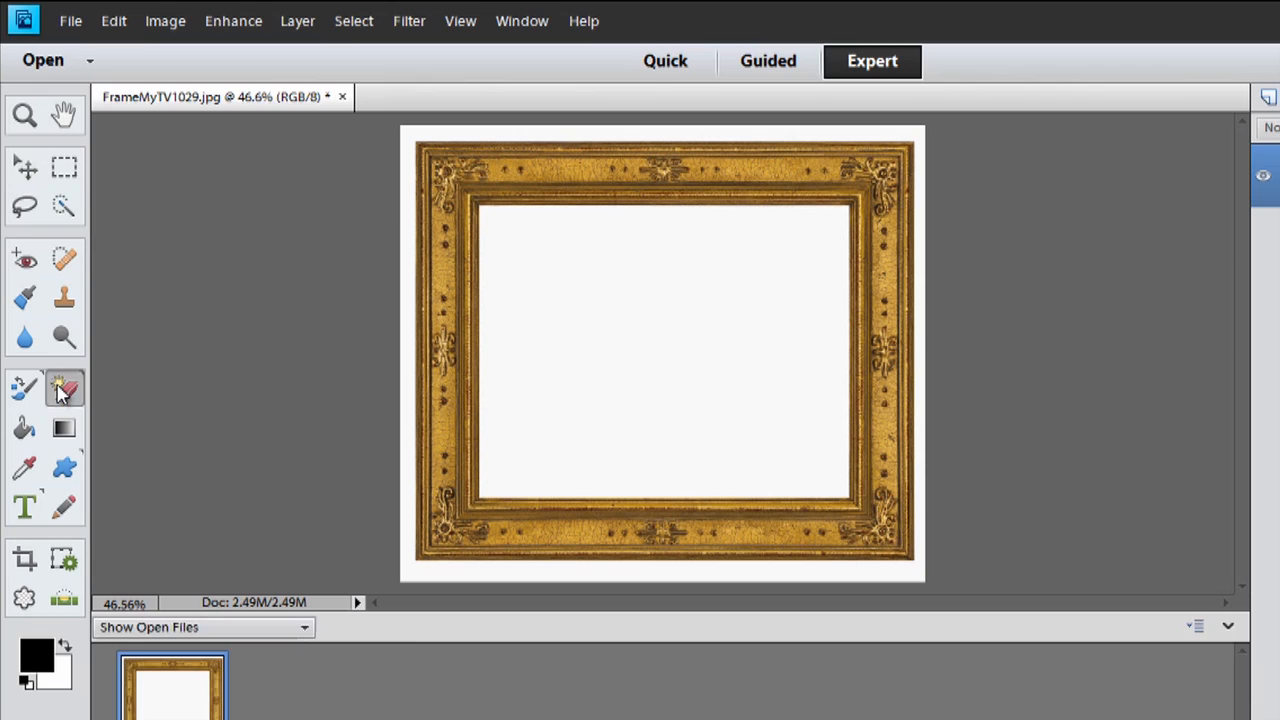
Erase the frame's white centre to transparency with the Magic Eraser.
click(64, 388)
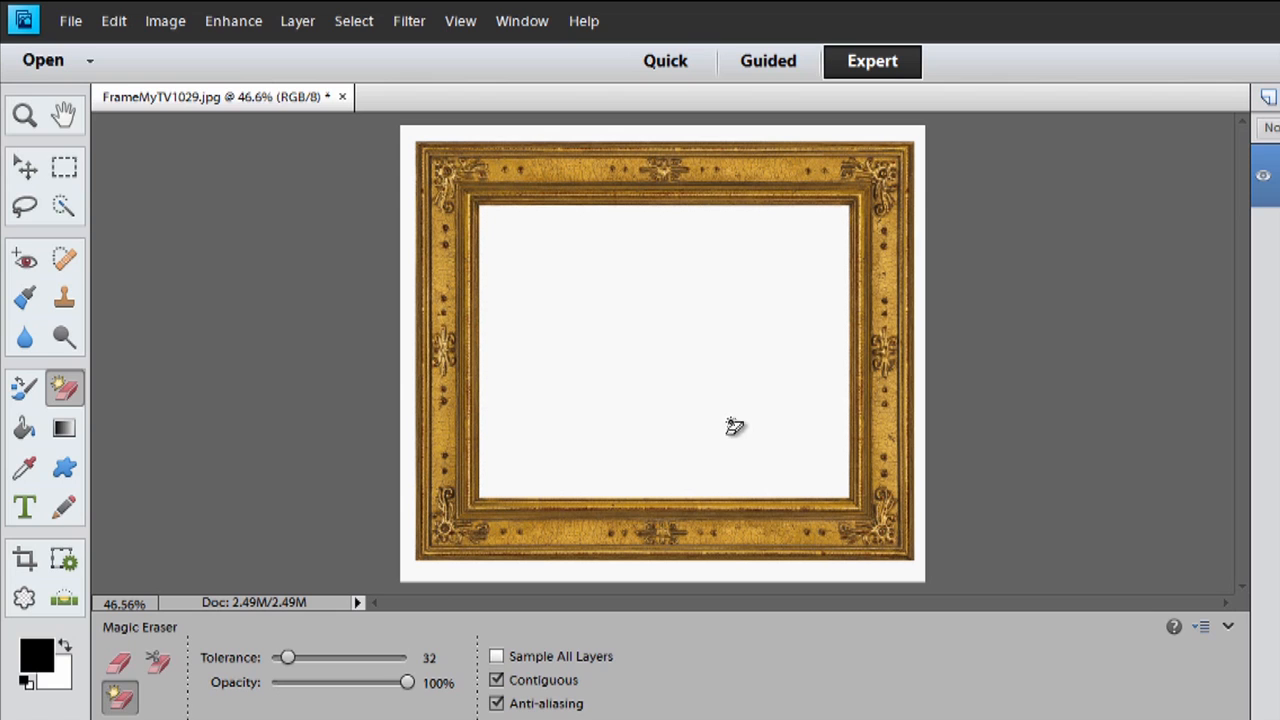
click(736, 426)
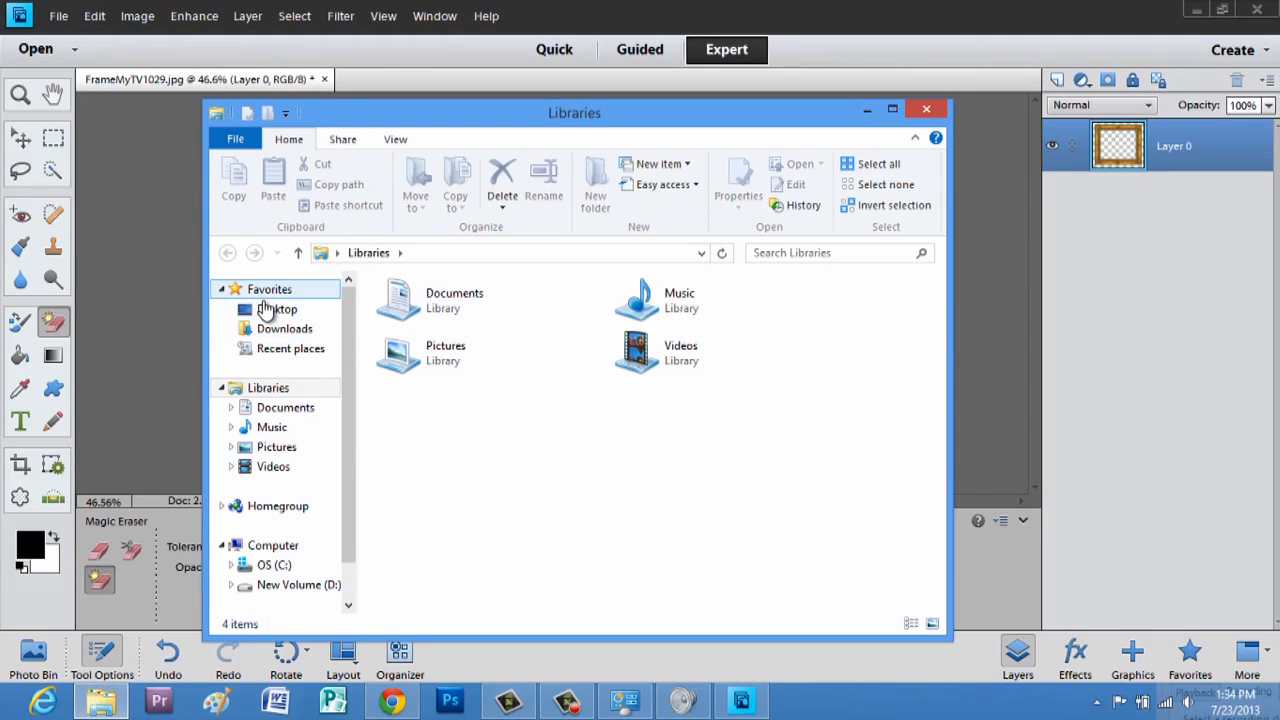
Open the images.jpg beach photo from the Desktop folder into the editor.
click(276, 308)
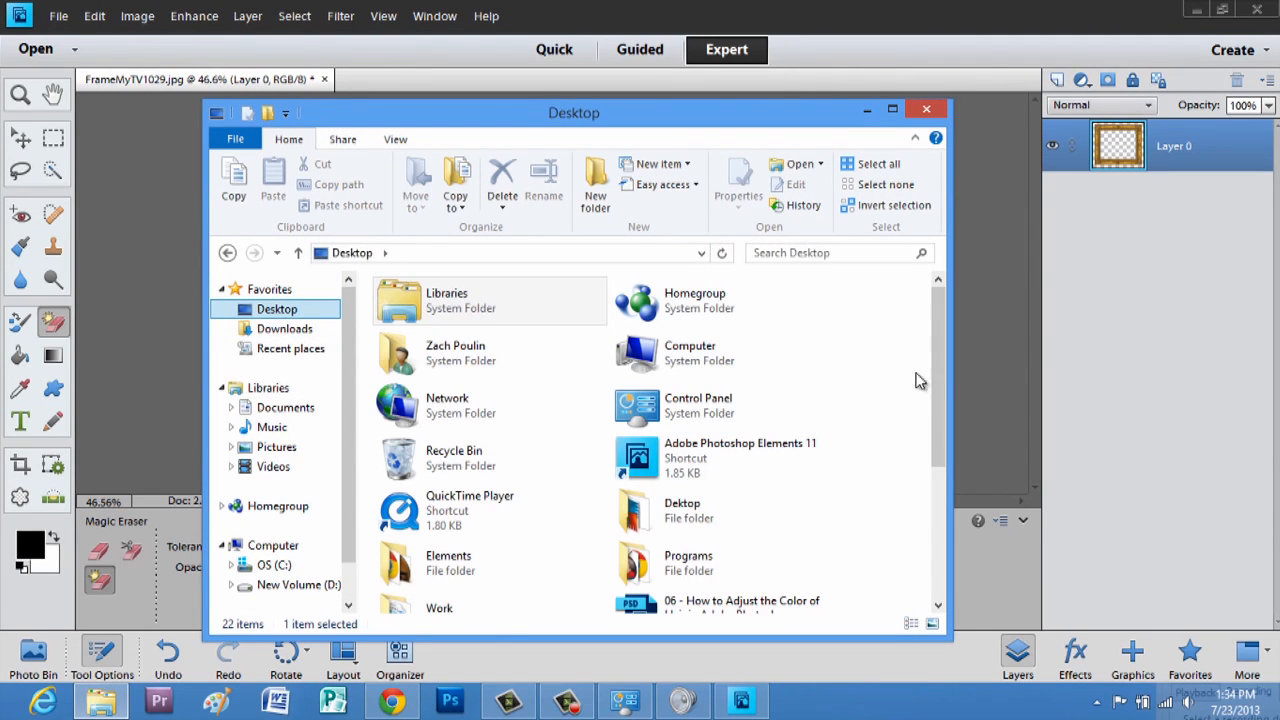
scroll(down, 3)
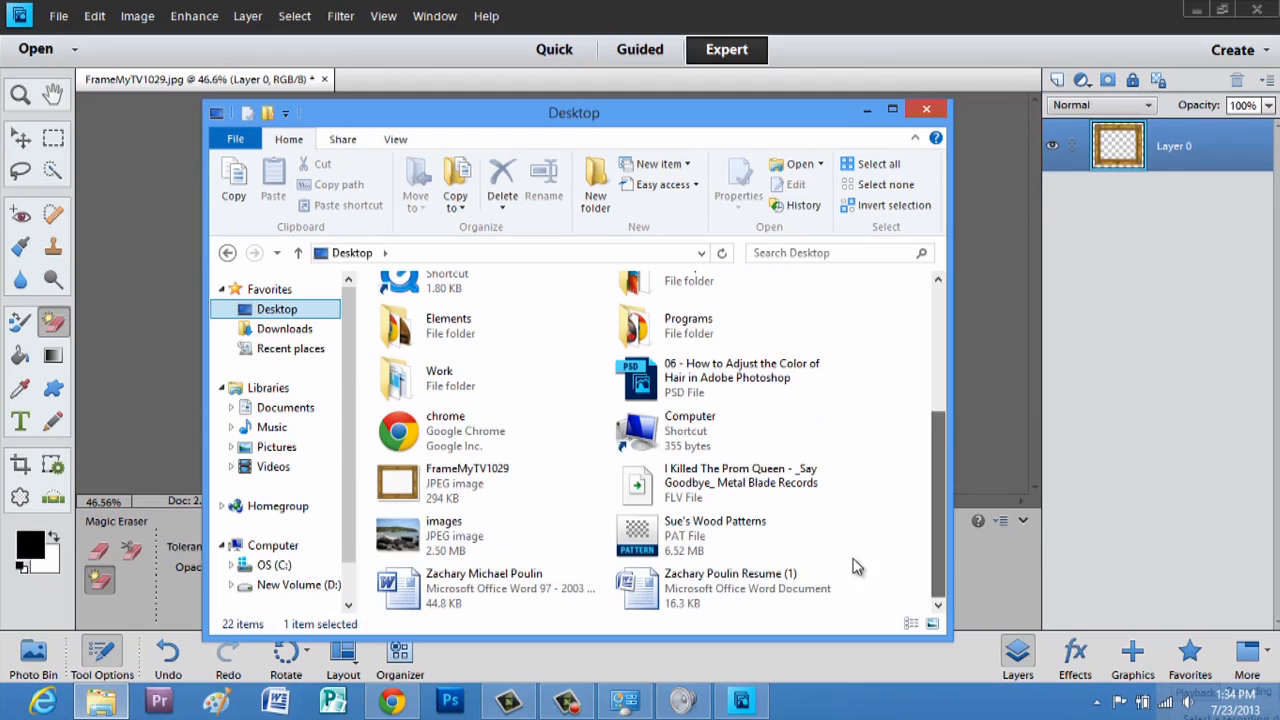
mouse_move(396, 536)
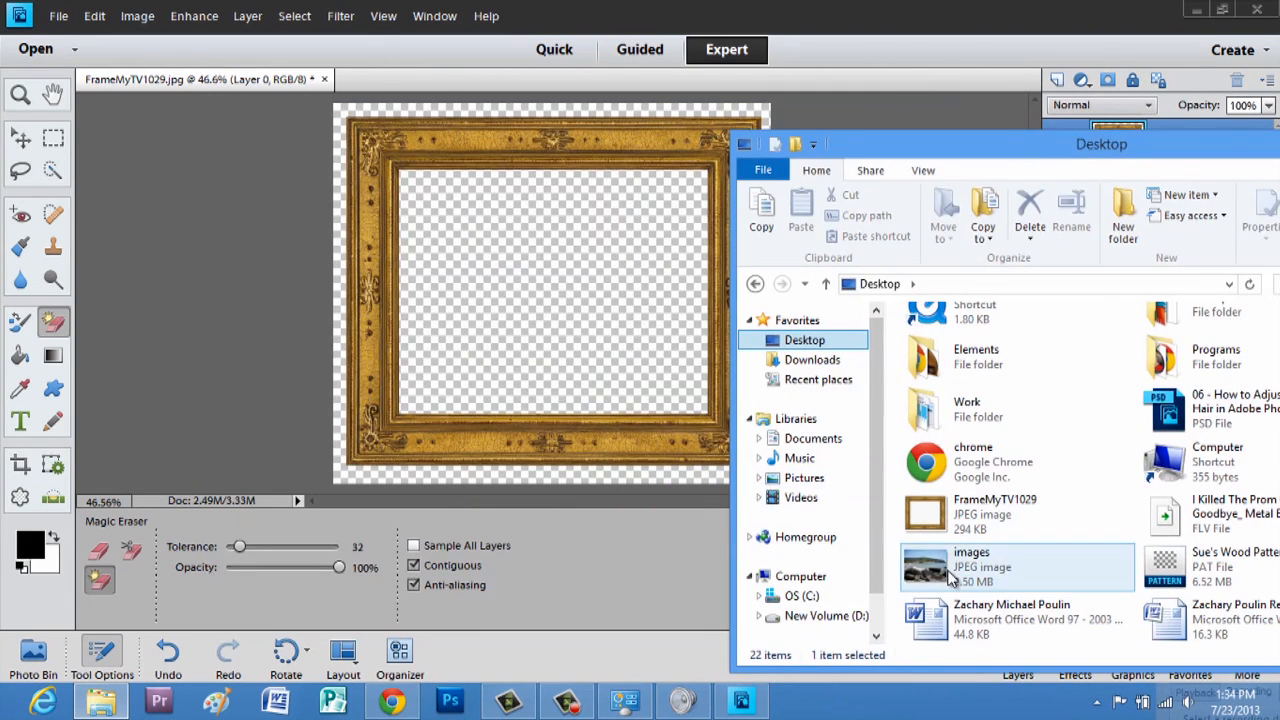
click(1016, 568)
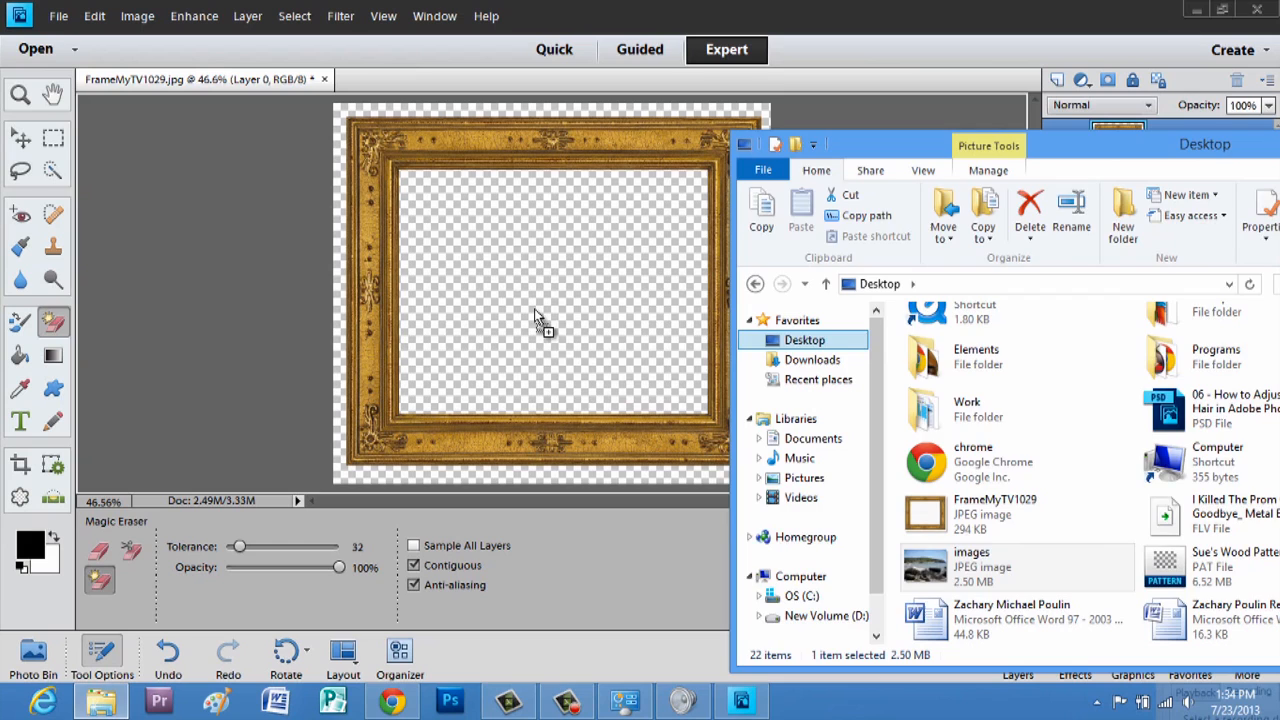
double_click(972, 558)
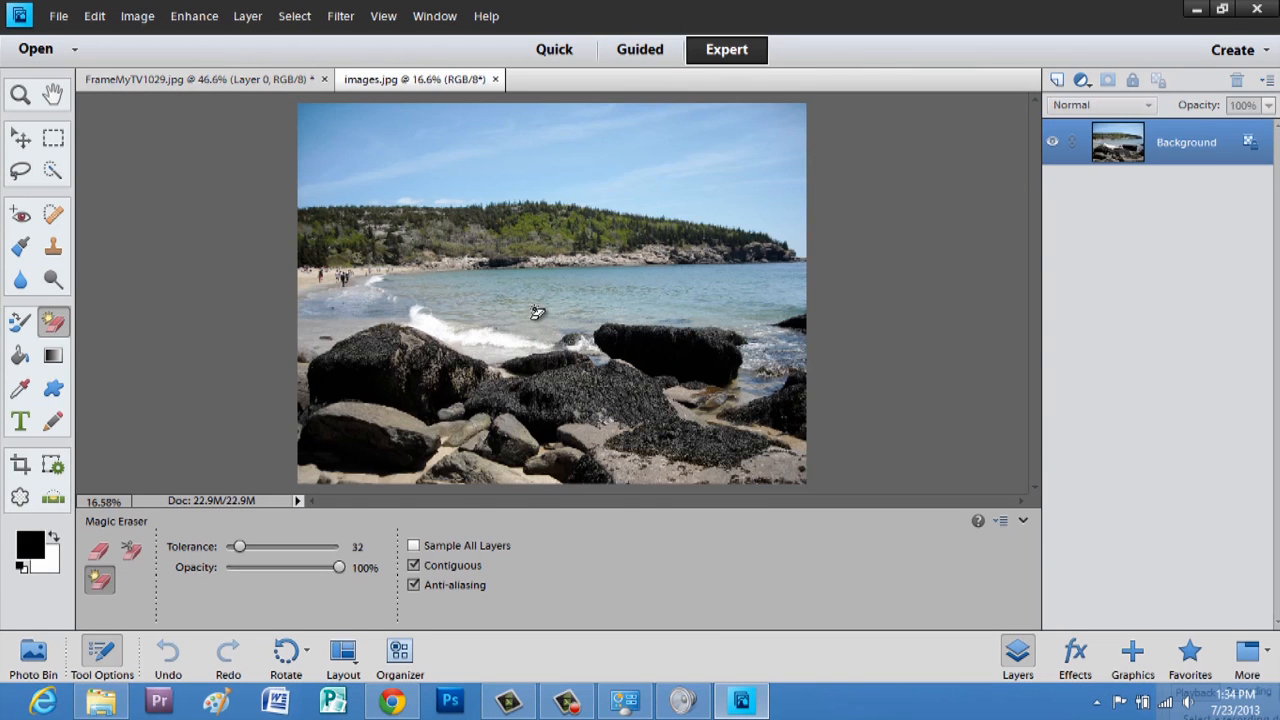
Select the whole beach photo and scale it down to about 39% by 32%.
click(536, 312)
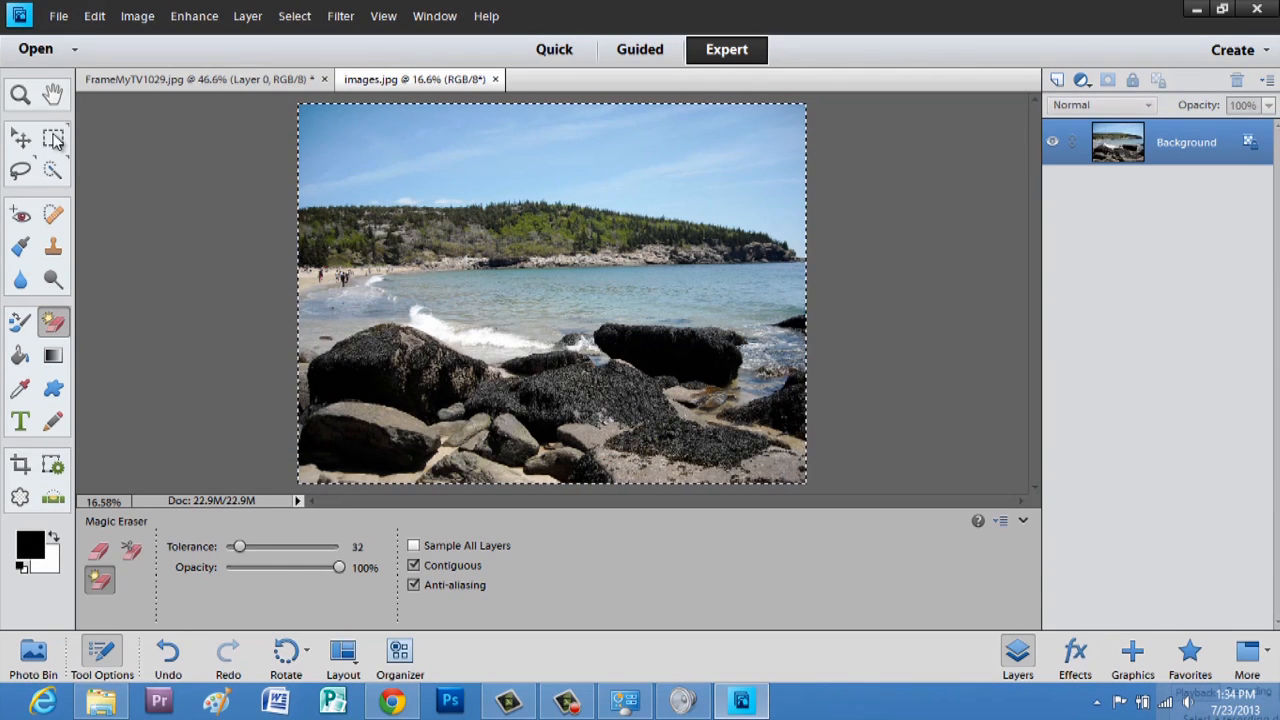
click(54, 138)
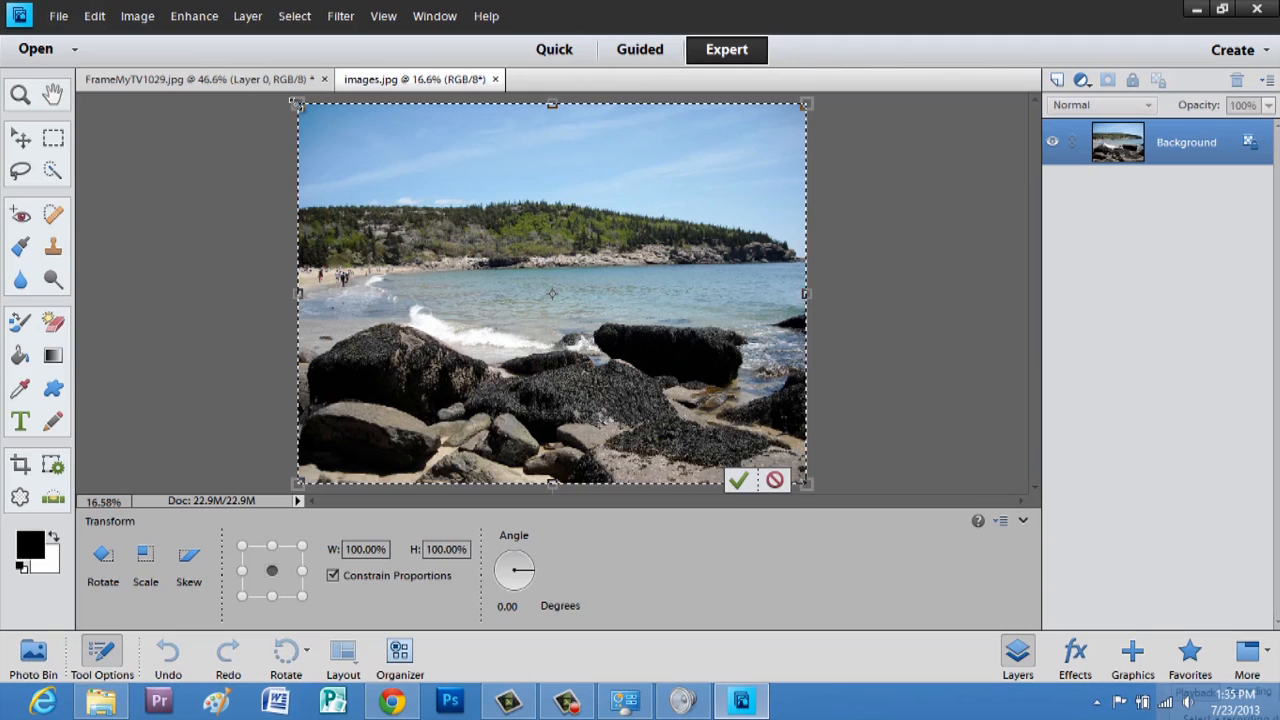
drag(298, 104, 530, 288)
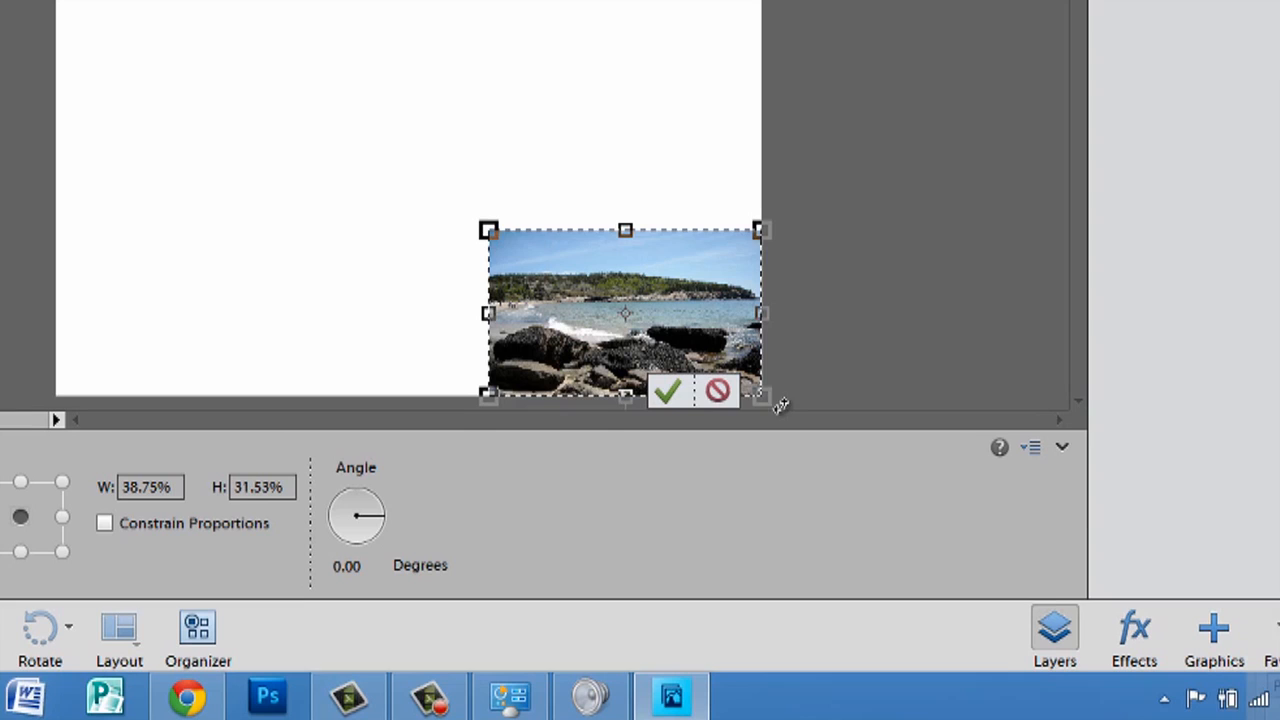
click(668, 390)
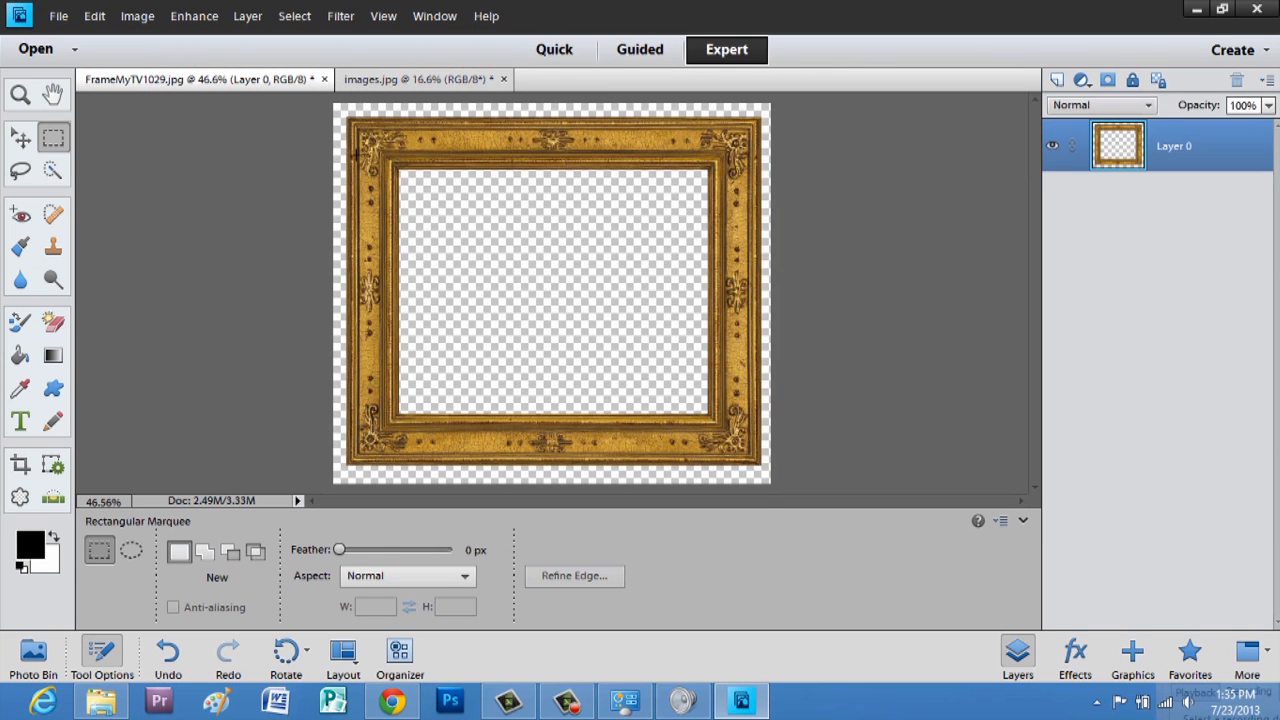
mouse_move(446, 300)
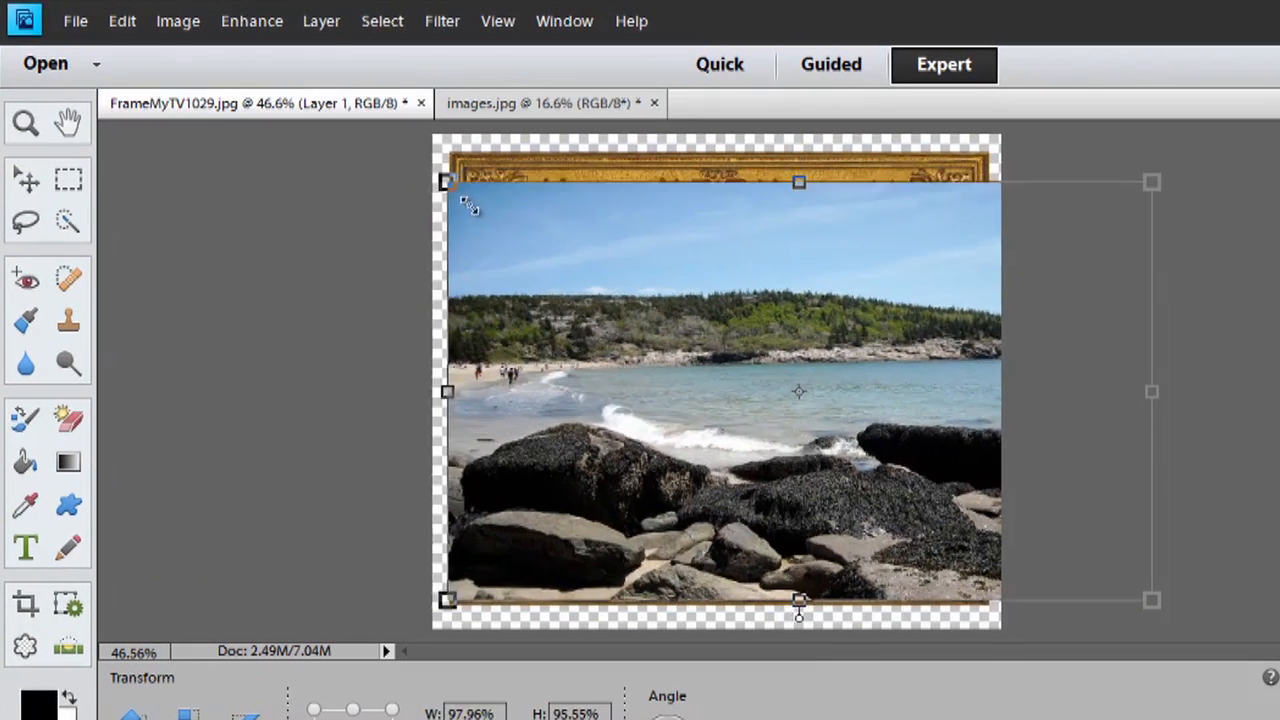
Resize the pasted beach photo layer to fit the gold frame's opening.
drag(448, 180, 560, 252)
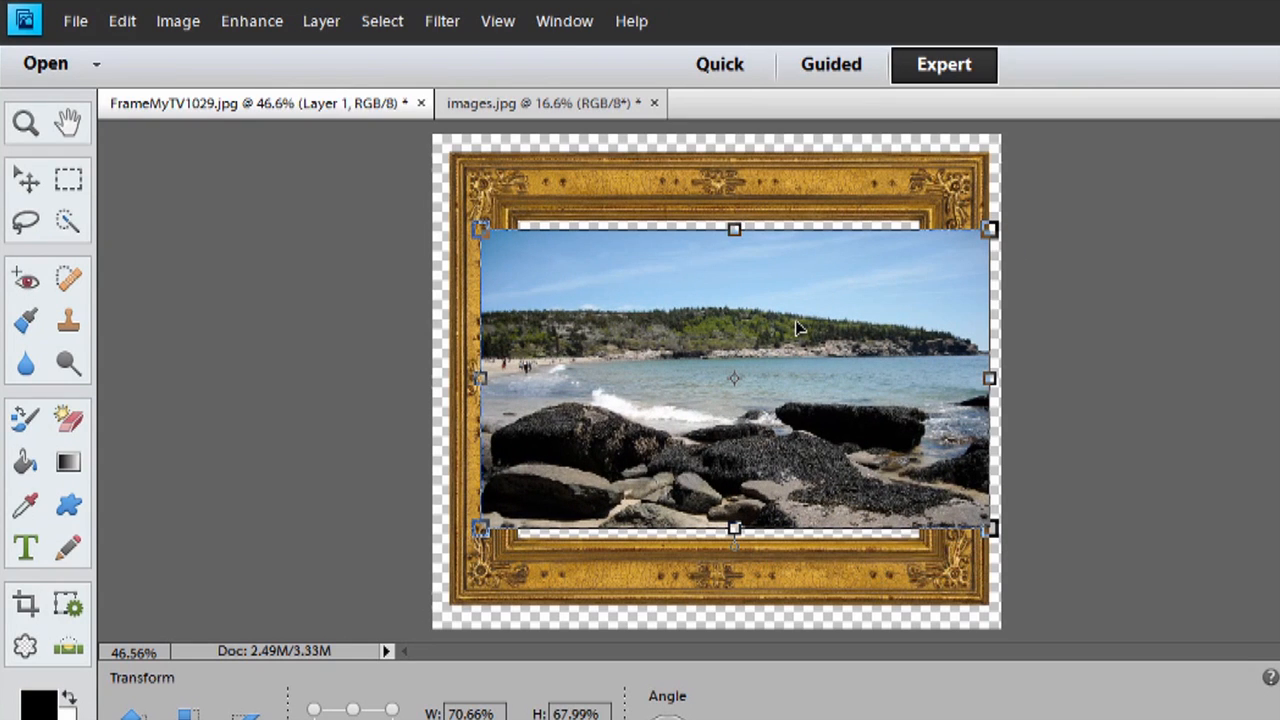
drag(732, 228, 732, 212)
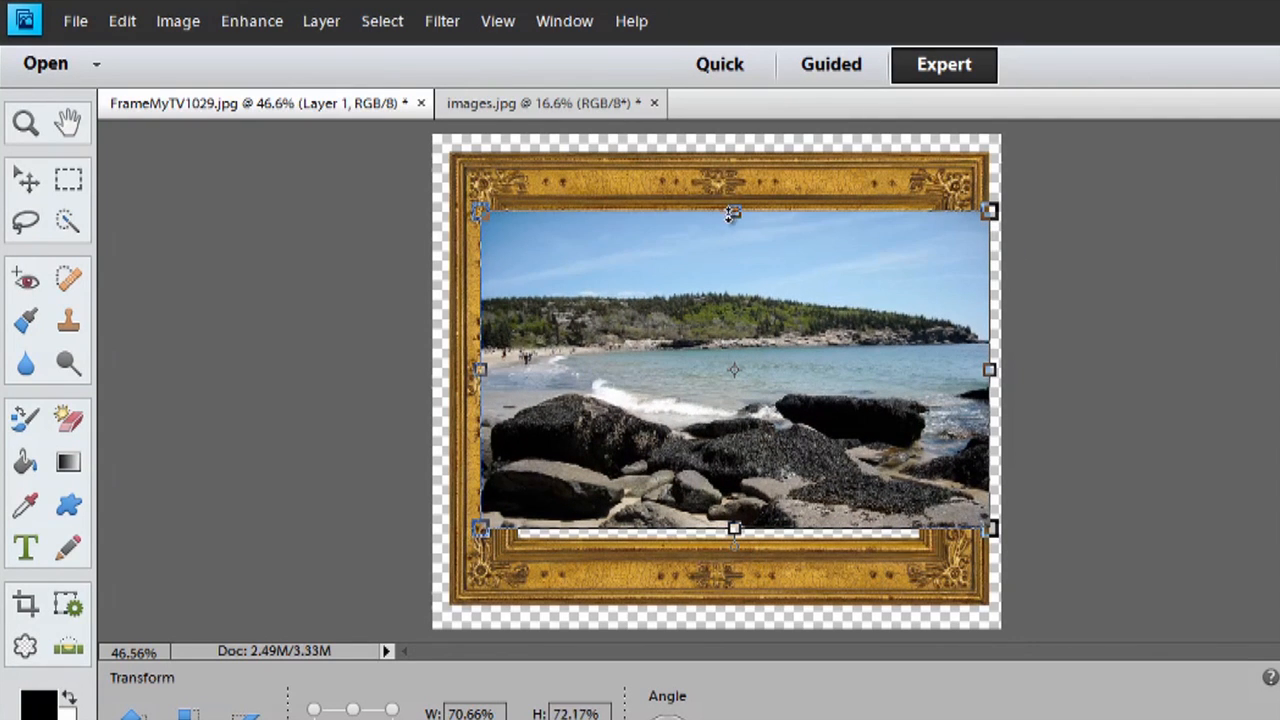
drag(736, 528, 736, 556)
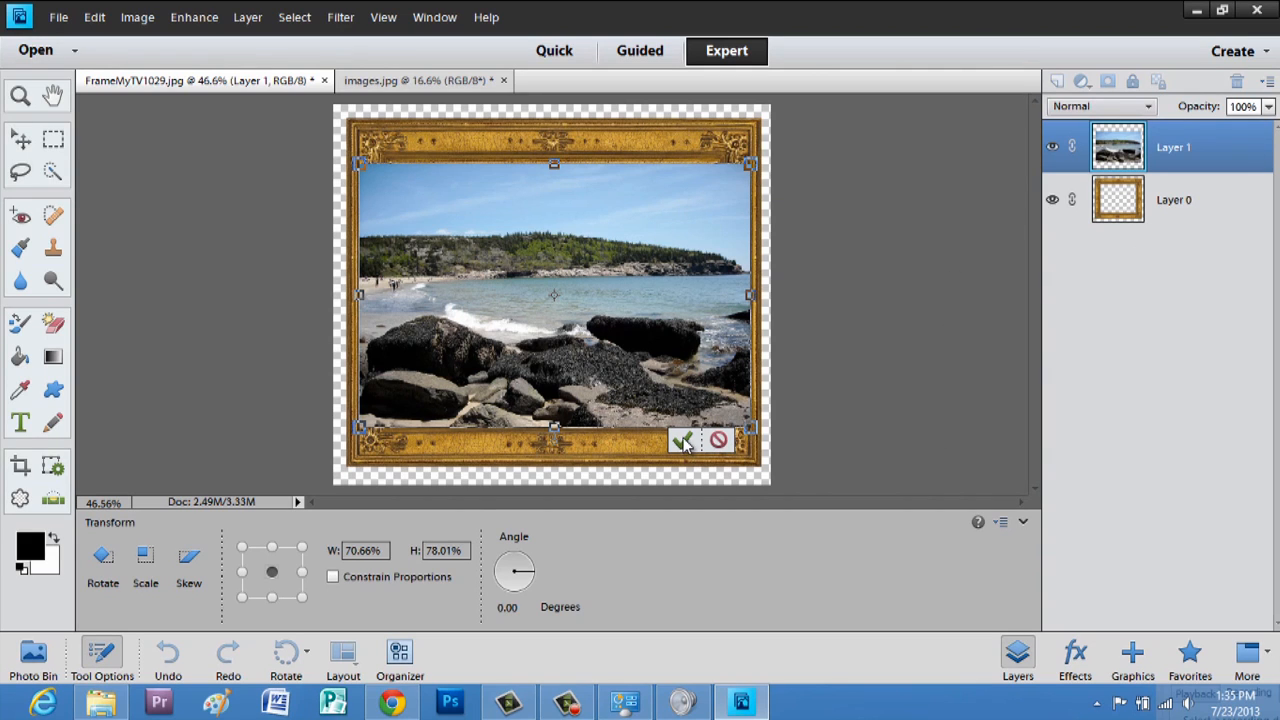
Commit the photo's resize so it sits inside the frame above the frame layer.
click(684, 442)
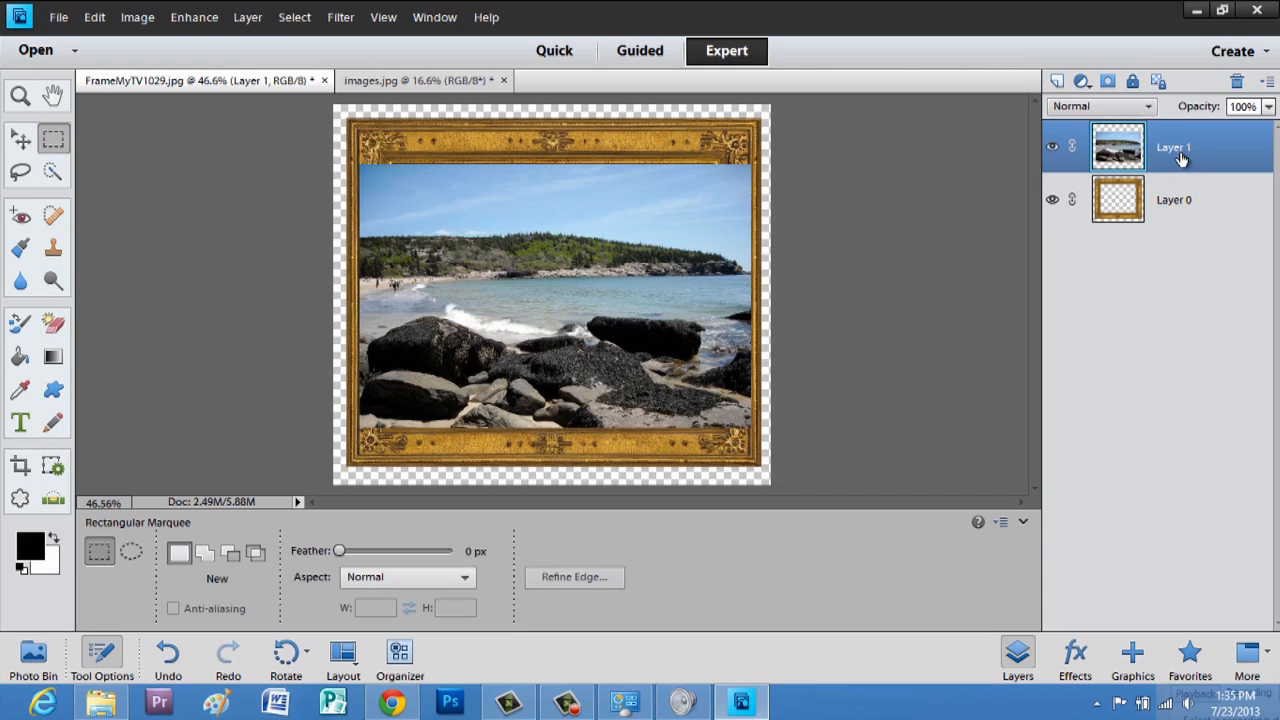